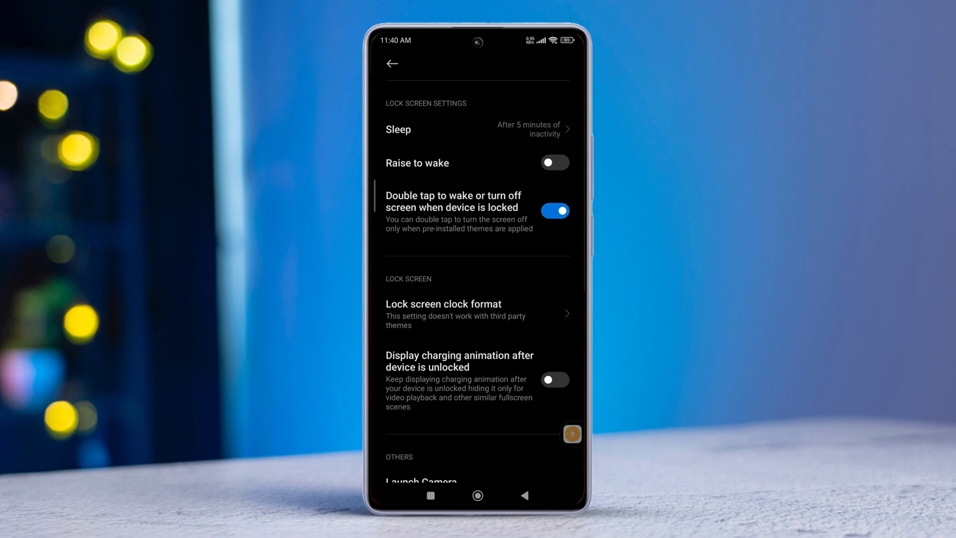
Leave the Always-on display & Lock screen page and reach the app drawer.
{"action": "left_click", "coordinate": [477, 495]}
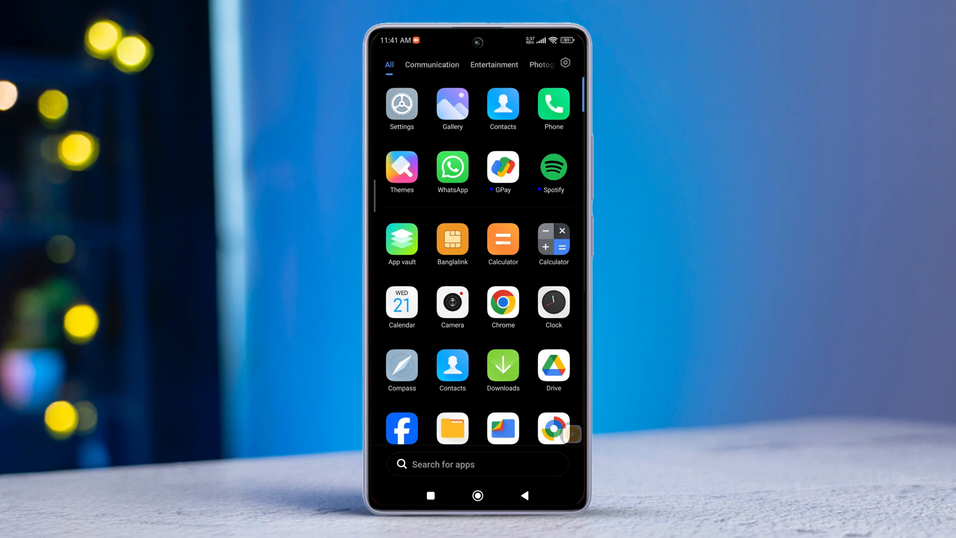
Unlock the hidden test menu via Kernel version under Detailed info and specs, run the Proximity Sensor test, and go home.
{"action": "left_click", "coordinate": [401, 104]}
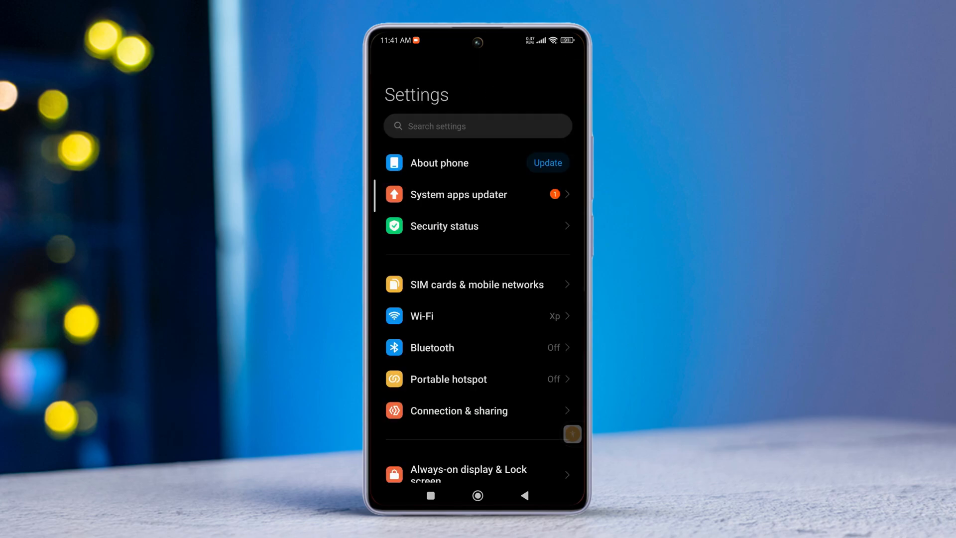
{"action": "left_click", "coordinate": [439, 163]}
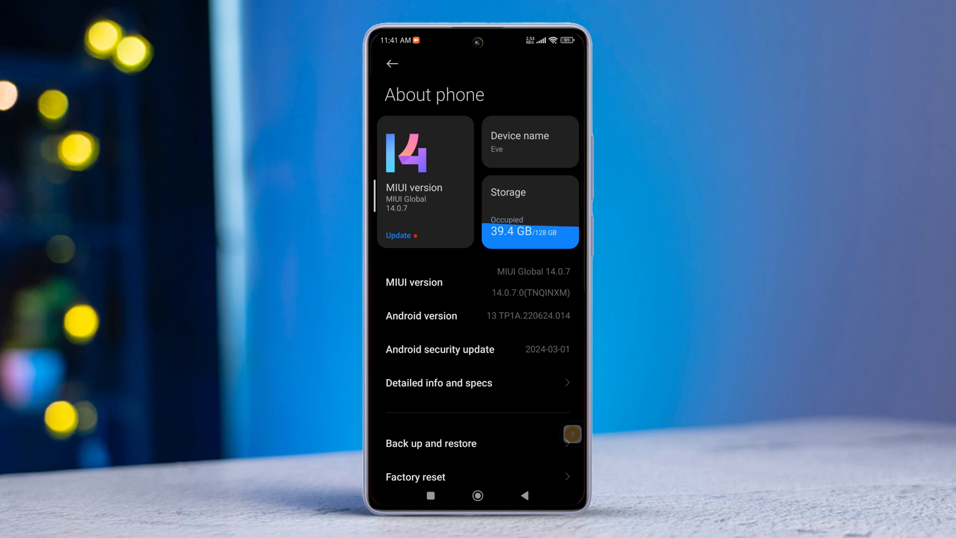
{"action": "left_click", "coordinate": [438, 382]}
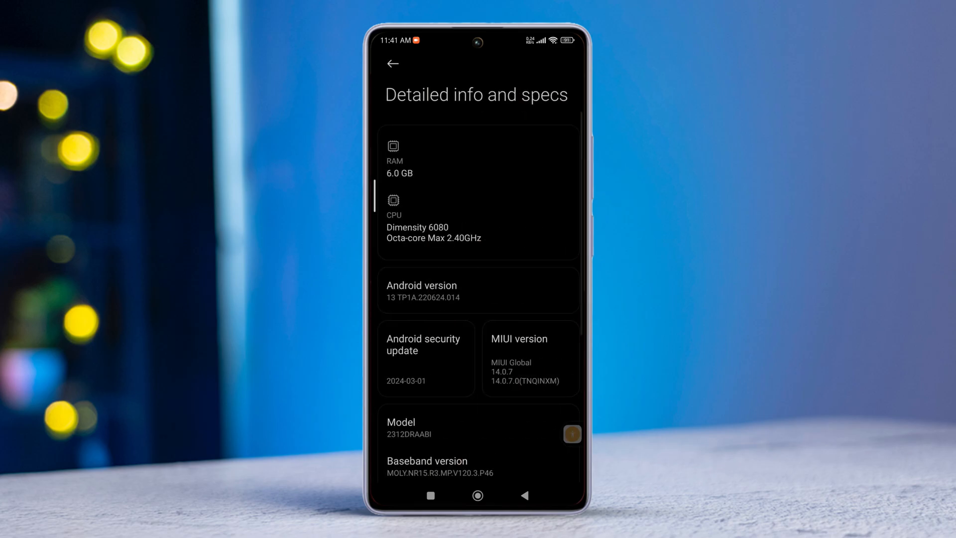
{"action": "scroll", "scroll_direction": "down", "scroll_amount": 3}
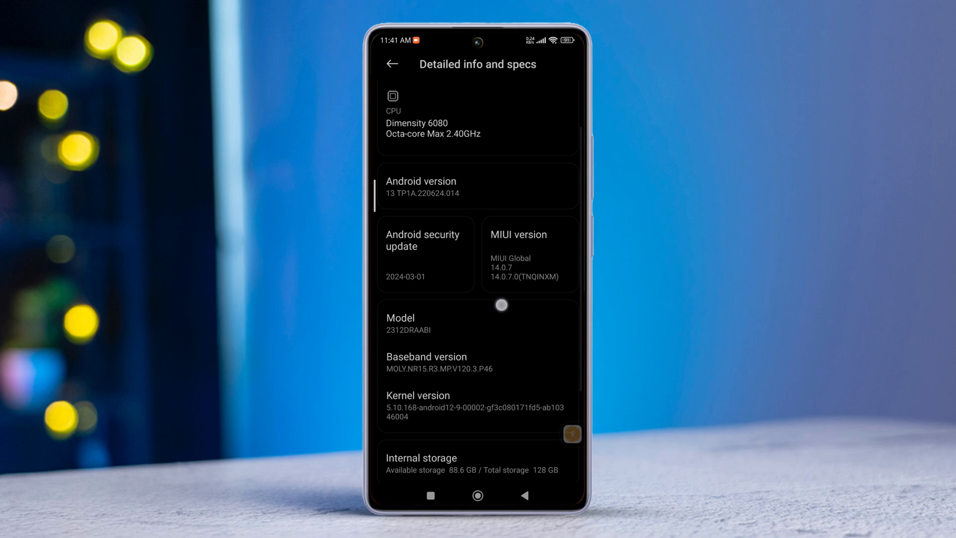
{"action": "scroll", "scroll_direction": "down", "scroll_amount": 3}
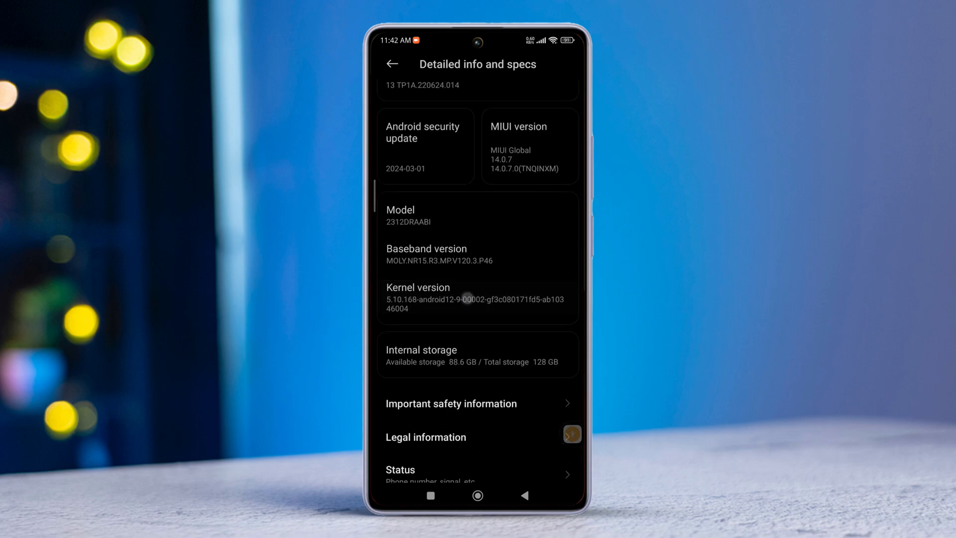
{"action": "left_click", "coordinate": [450, 404]}
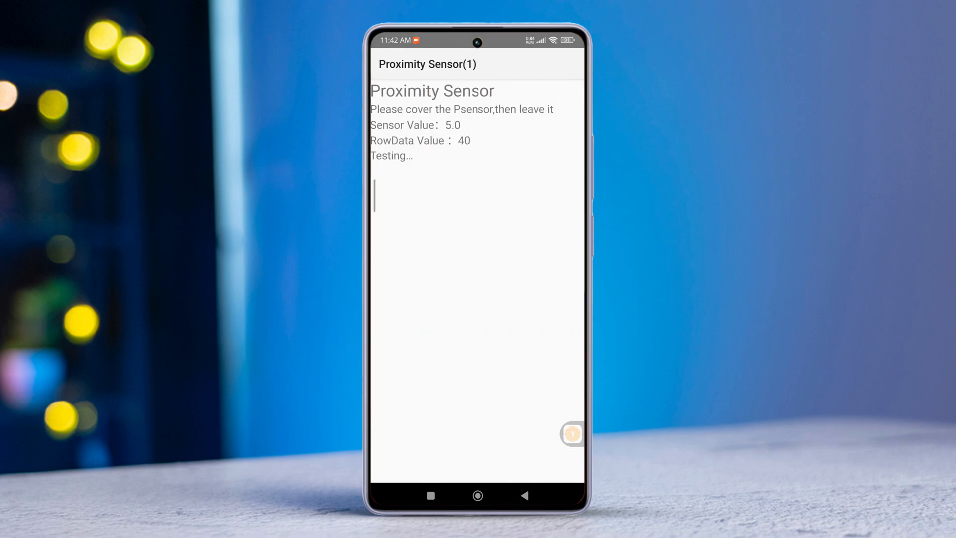
{"action": "left_click", "coordinate": [522, 495]}
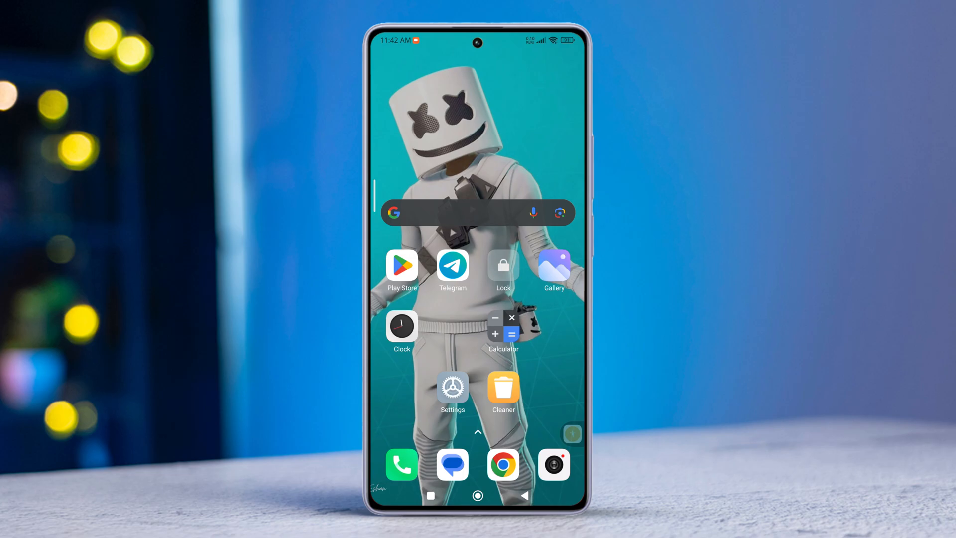
Toggle Double tap to wake off and back on under Always-on display & Lock screen, ending enabled, then return to Settings.
{"action": "scroll", "scroll_direction": "up", "scroll_amount": 3}
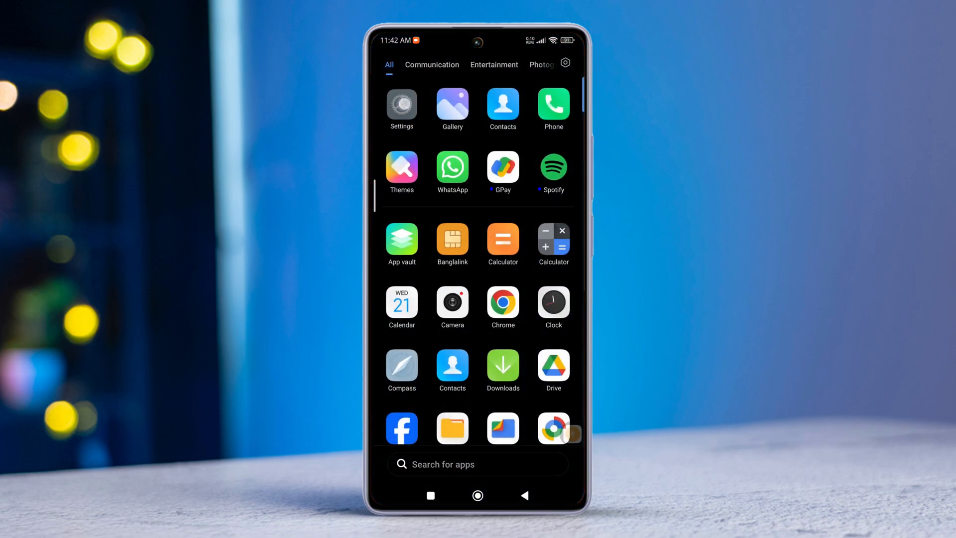
{"action": "left_click", "coordinate": [401, 110]}
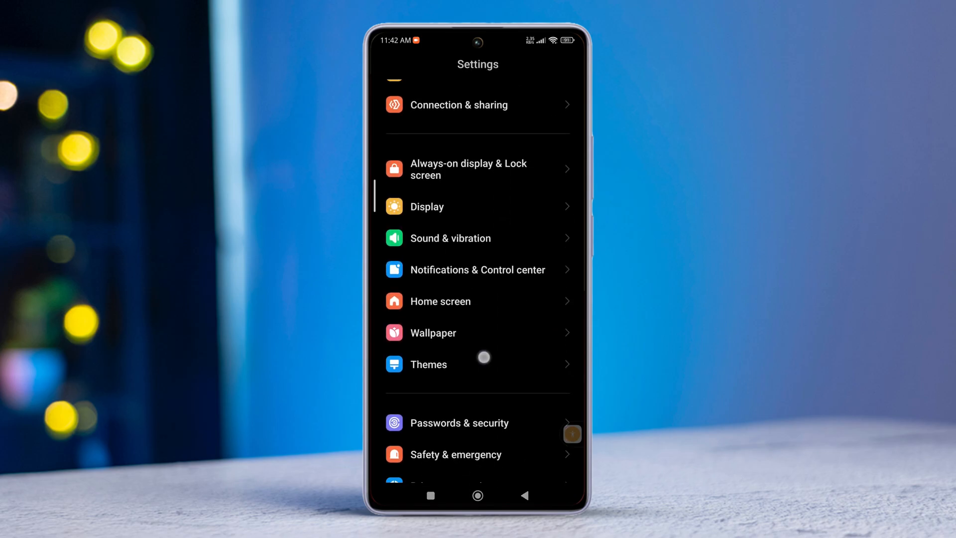
{"action": "left_click", "coordinate": [468, 170]}
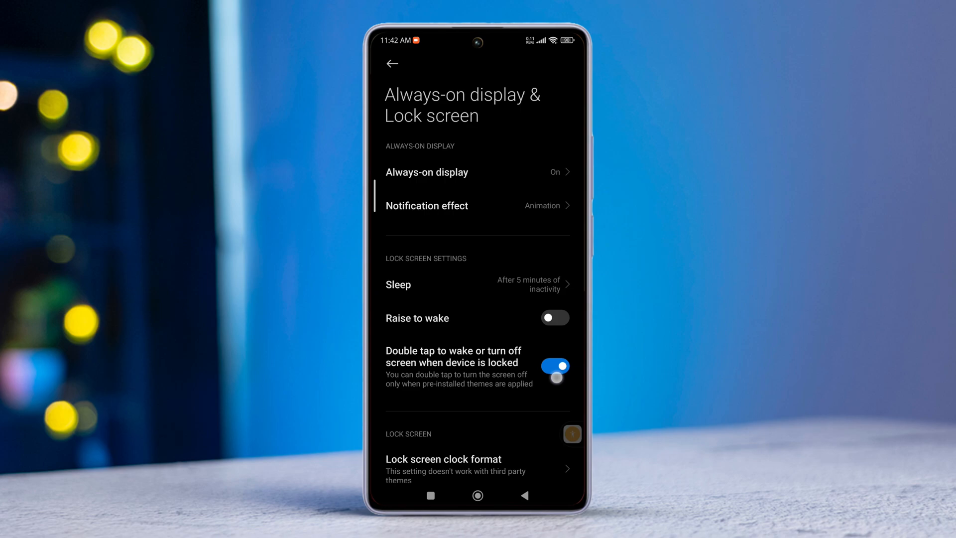
{"action": "left_click", "coordinate": [554, 365]}
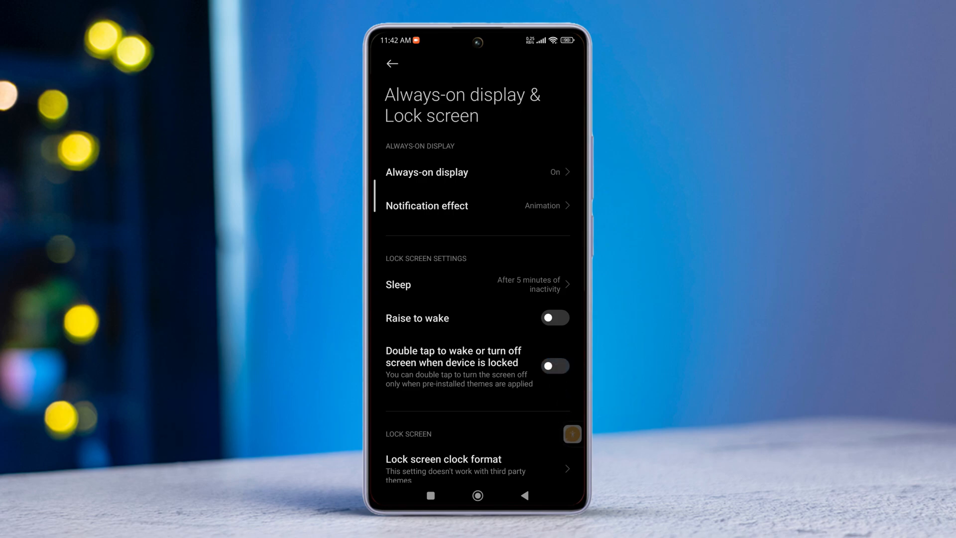
{"action": "left_click", "coordinate": [555, 365]}
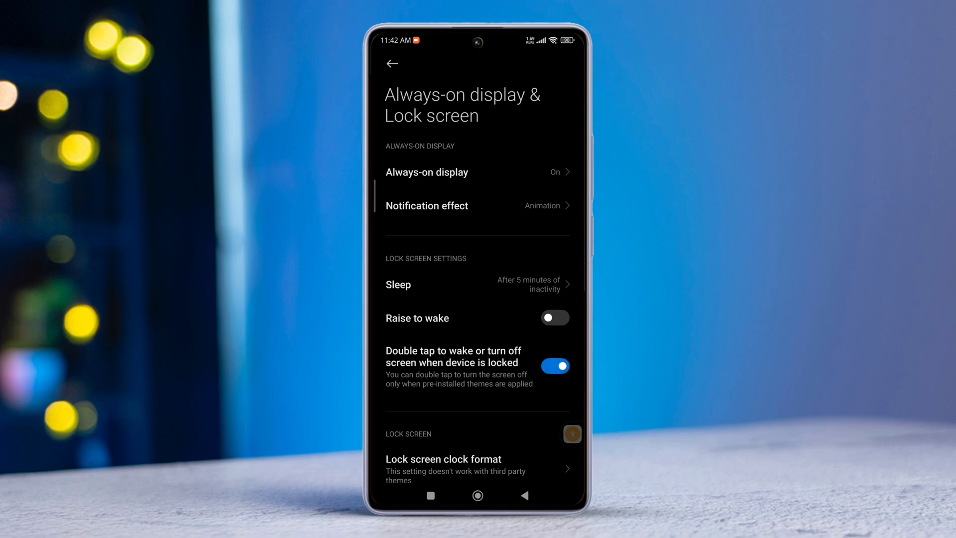
{"action": "left_click", "coordinate": [555, 365]}
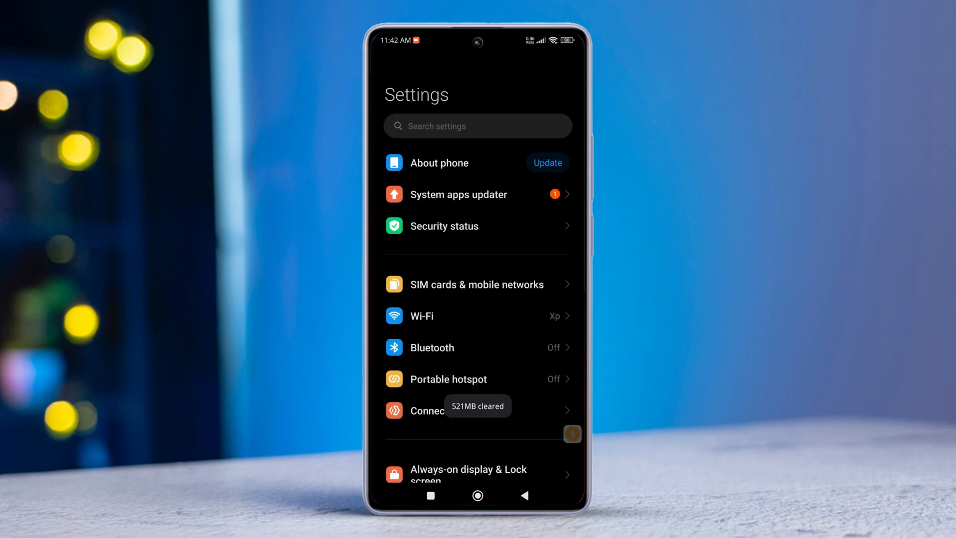
Flip the Developer options master switch under Additional settings and return to the home screen.
{"action": "scroll", "scroll_direction": "down", "scroll_amount": 3}
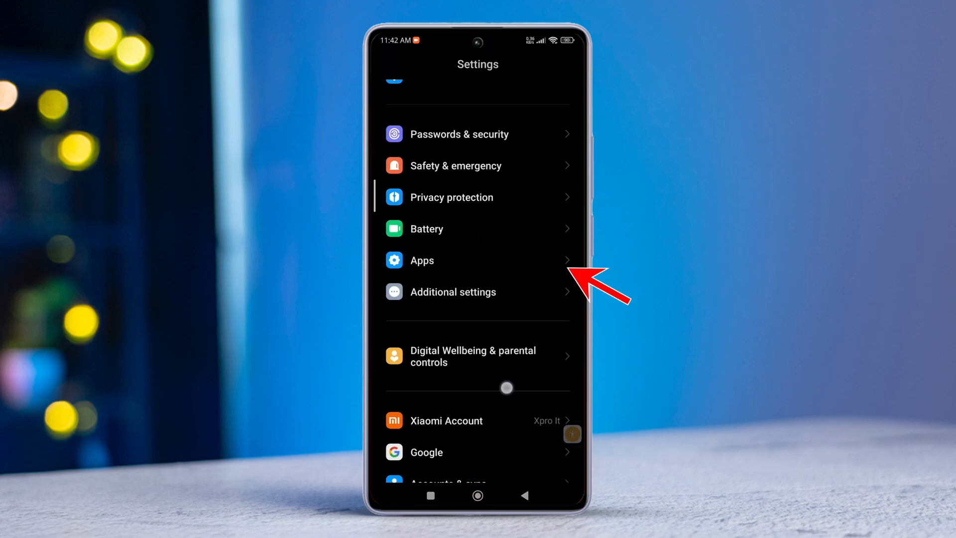
{"action": "left_click", "coordinate": [461, 292]}
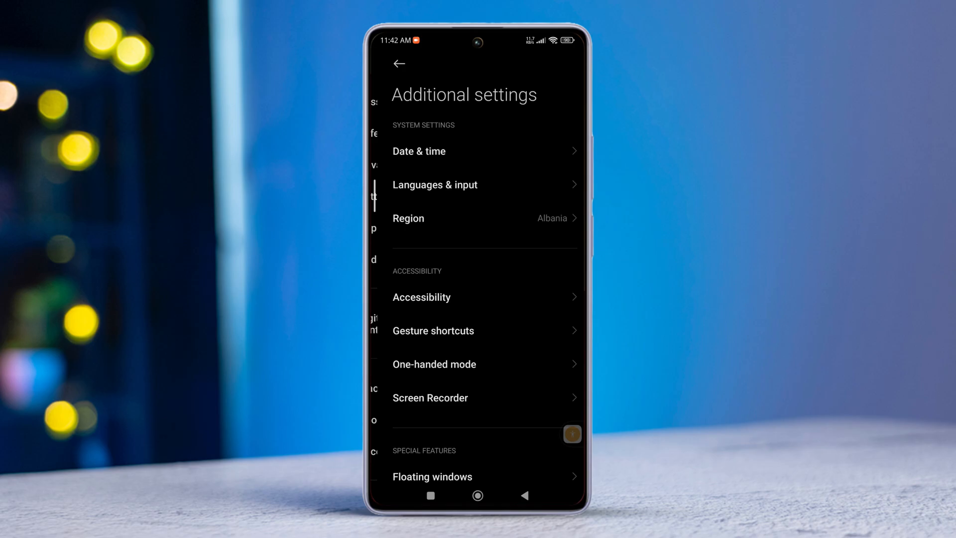
{"action": "scroll", "scroll_direction": "down", "scroll_amount": 3}
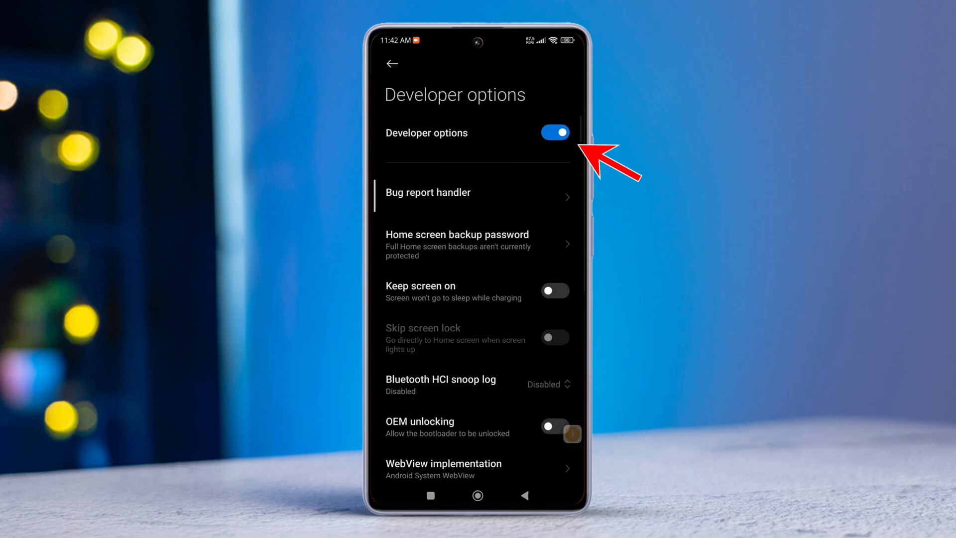
{"action": "left_click", "coordinate": [554, 133]}
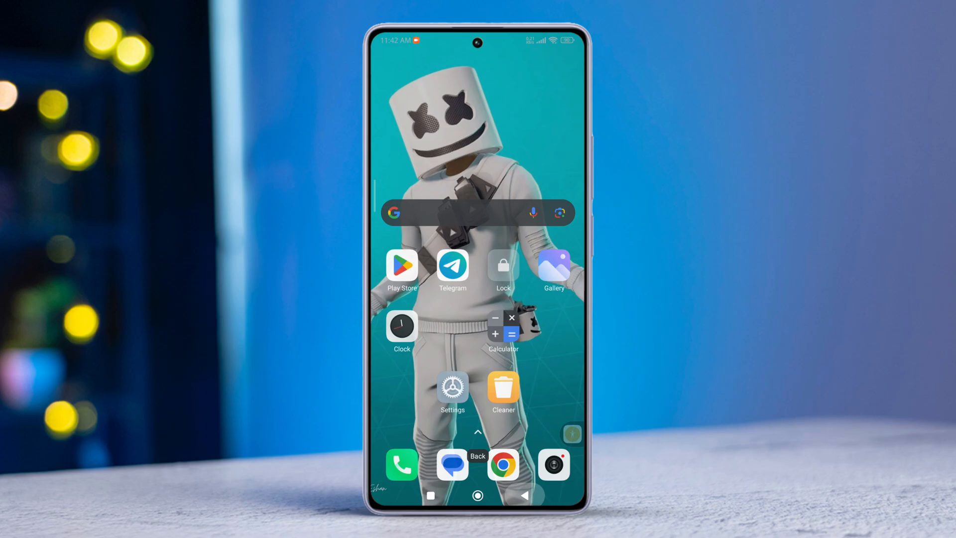
Start Erase all data from About phone > Factory reset and respond to the Back up items first prompt.
{"action": "left_click", "coordinate": [525, 495]}
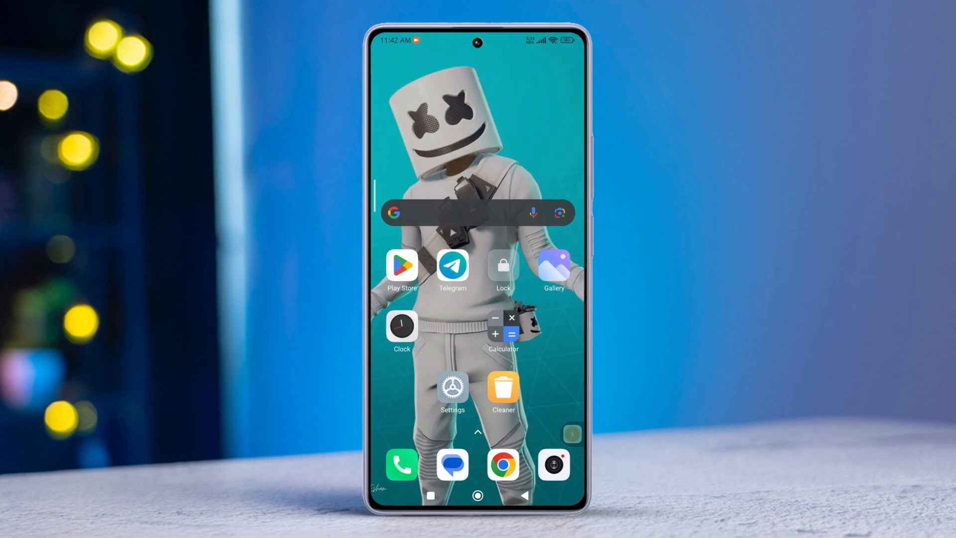
{"action": "left_click", "coordinate": [451, 390]}
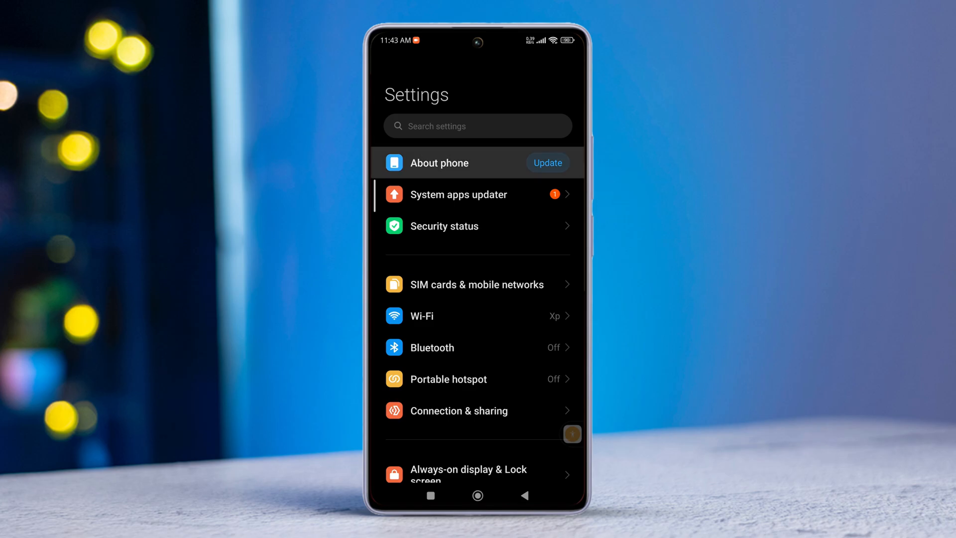
{"action": "left_click", "coordinate": [439, 162]}
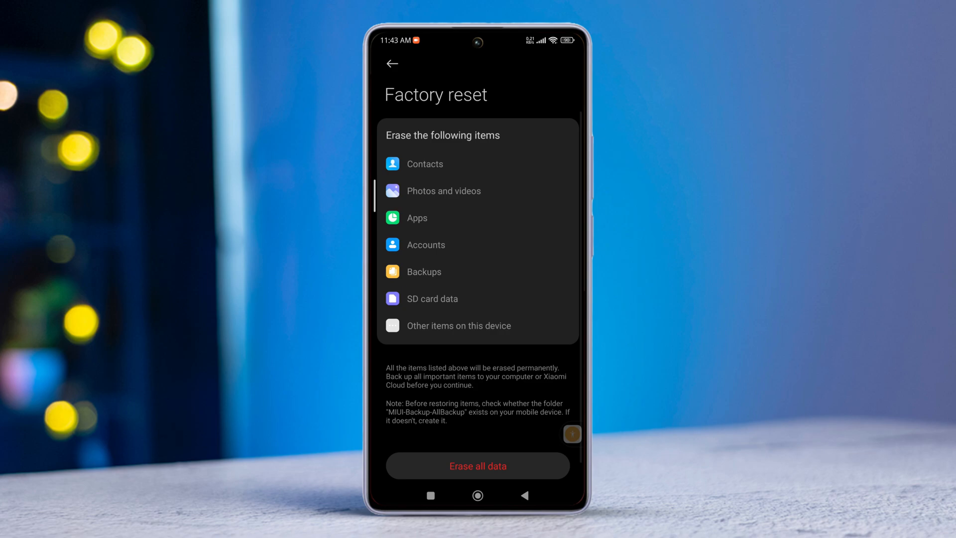
{"action": "left_click", "coordinate": [477, 466]}
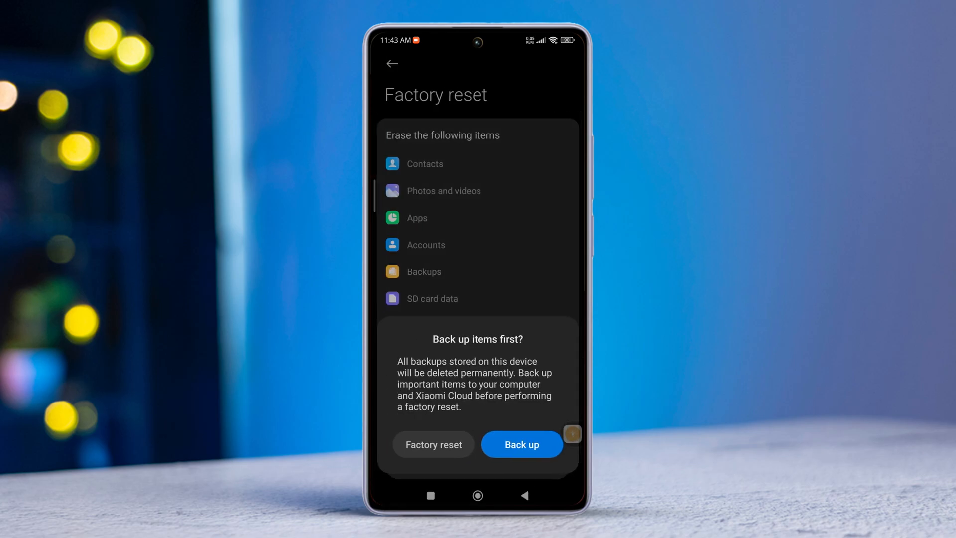
{"action": "left_click", "coordinate": [433, 444]}
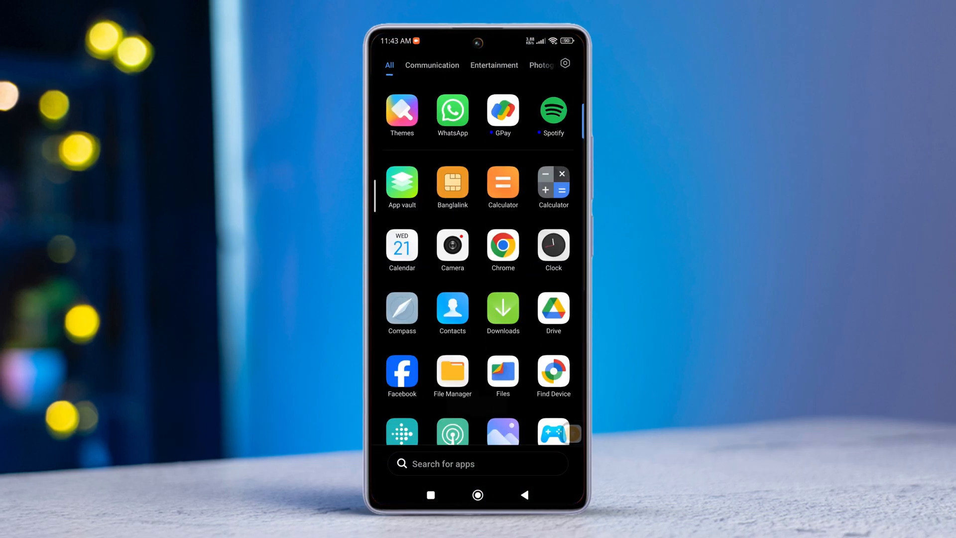
{"action": "scroll", "scroll_direction": "down", "scroll_amount": 3}
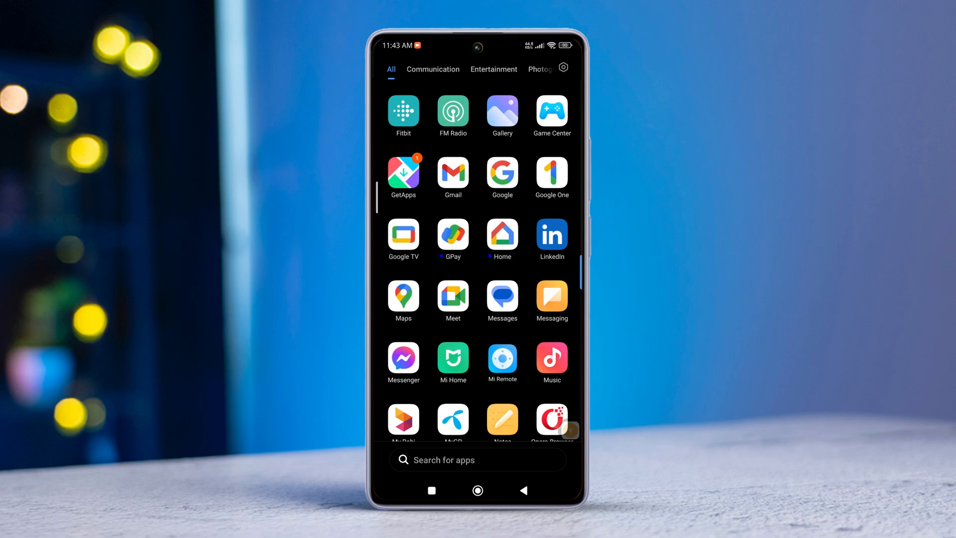
{"action": "scroll", "scroll_direction": "down", "scroll_amount": 3}
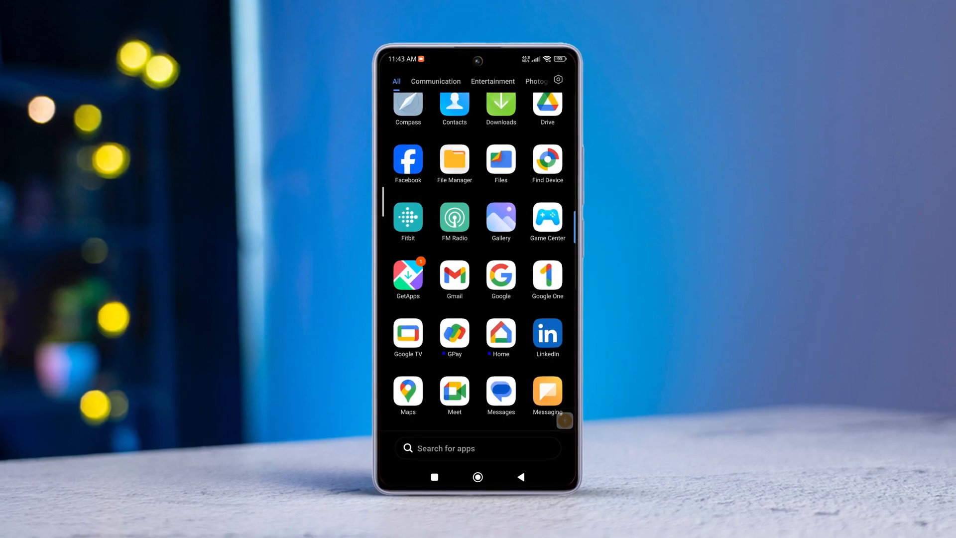
{"action": "scroll", "scroll_direction": "down", "scroll_amount": 3}
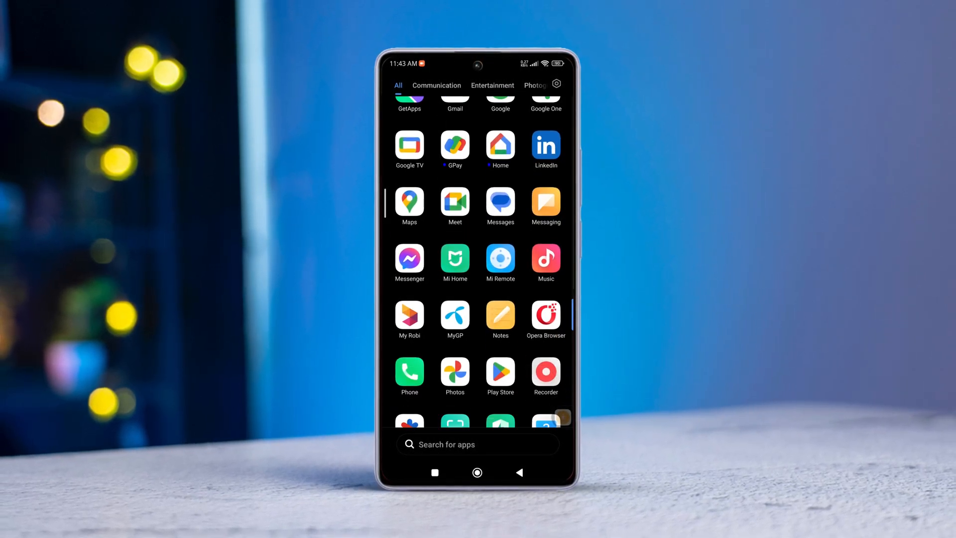